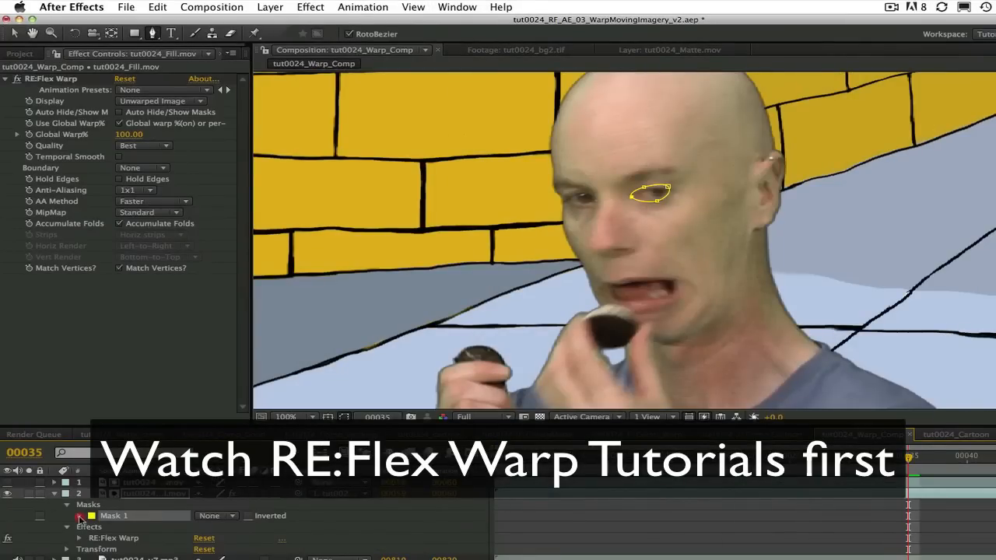
- Reveal a feature mask's path and scrub through the morph, then open the Still-To-Still precomp
{"action": "left_click", "coordinate": [79, 517]}
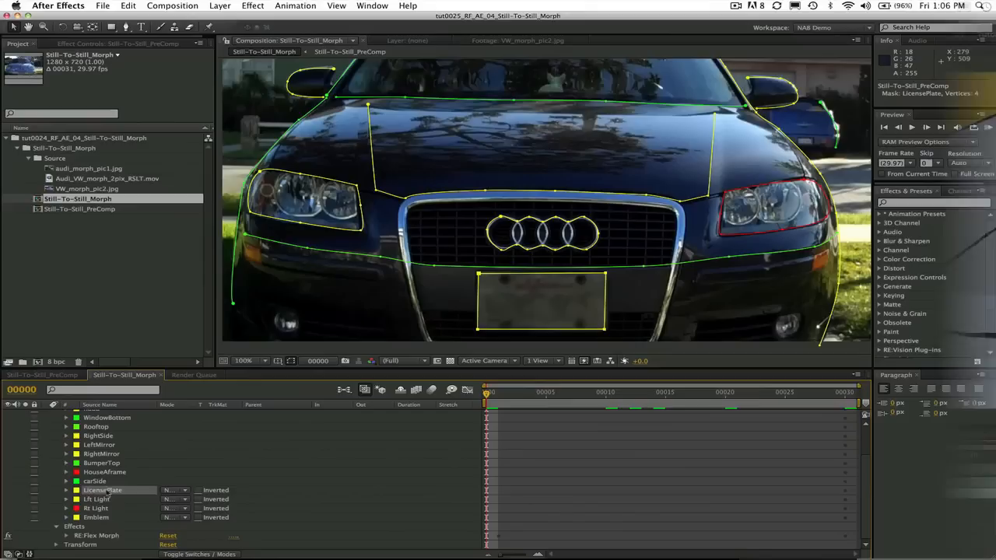
{"action": "left_click", "coordinate": [64, 492]}
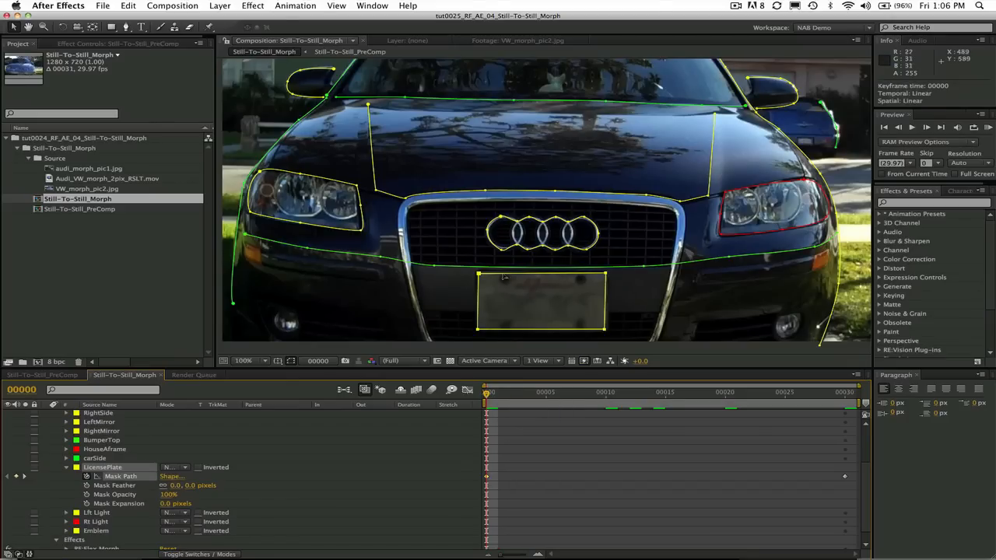
{"action": "left_click_drag", "start_coordinate": [486, 392], "coordinate": [846, 392]}
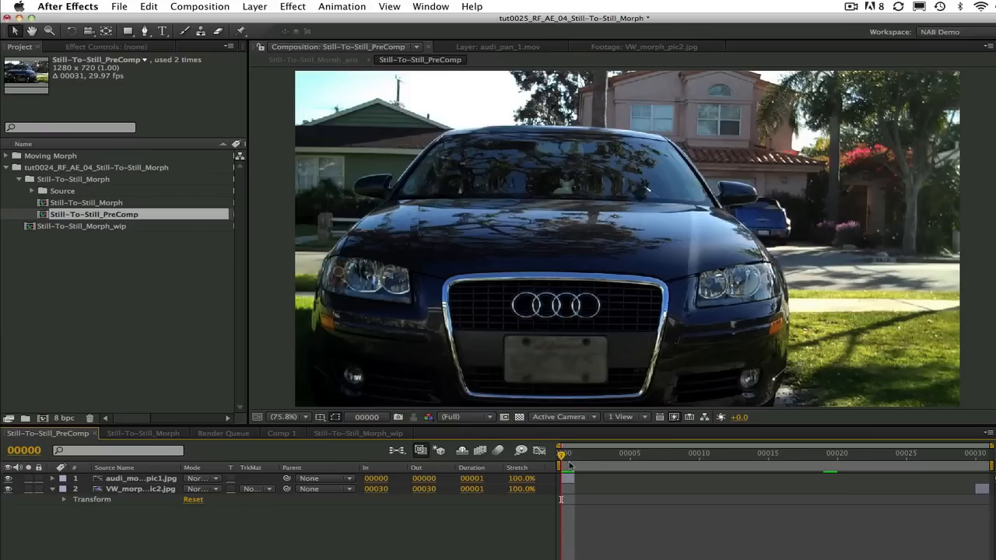
{"action": "mouse_move", "coordinate": [562, 461]}
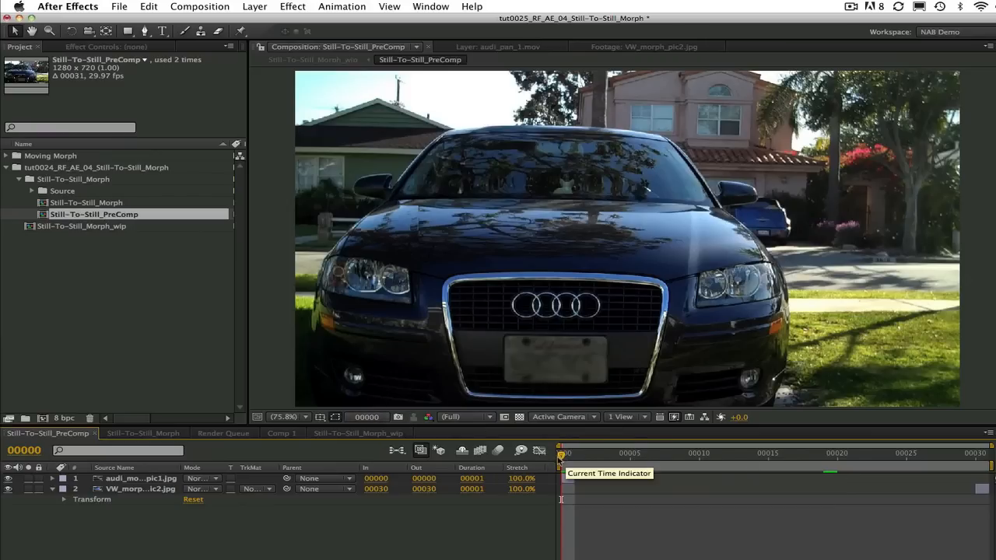
- Scrub the precomp's frames, select the nested precomp layer and reveal its effect properties
{"action": "left_click_drag", "start_coordinate": [560, 452], "coordinate": [974, 453]}
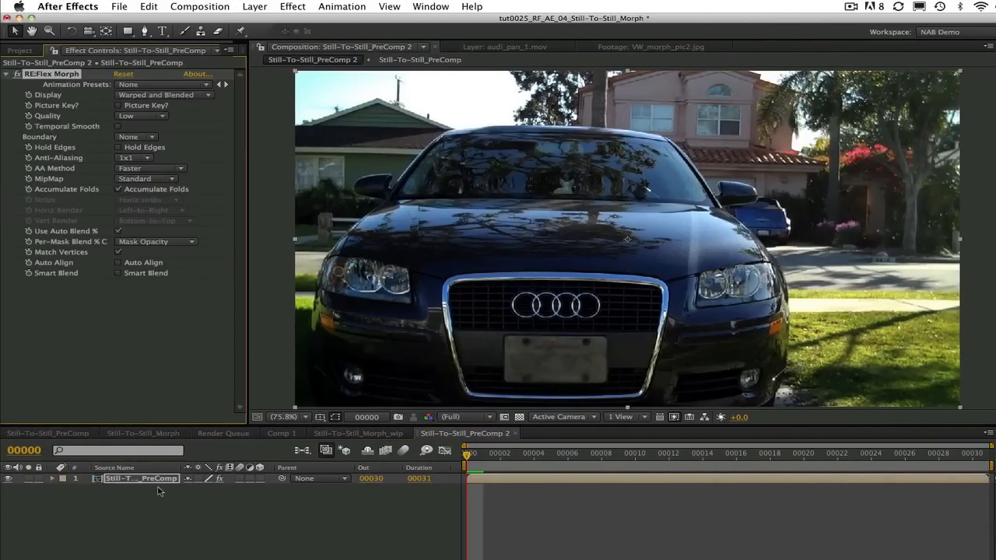
{"action": "left_click", "coordinate": [53, 479]}
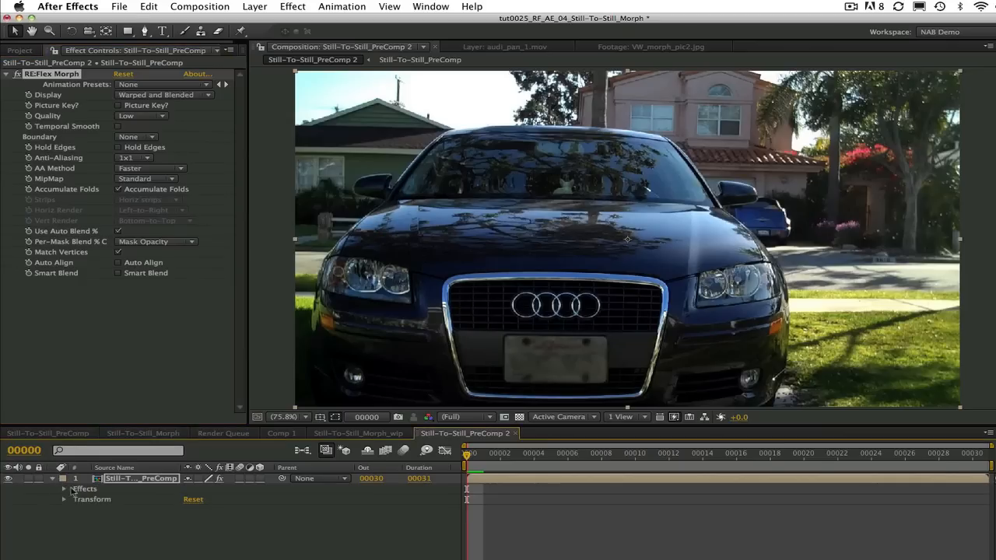
{"action": "left_click", "coordinate": [65, 489]}
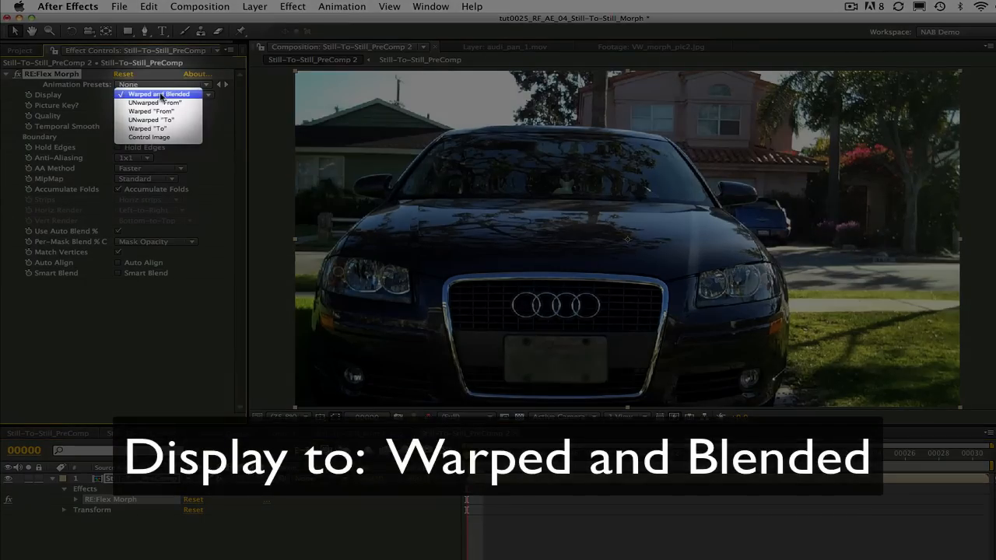
- Set Display to Warped and Blended and keyframe Picture Key? from Audi at frame 0 to Beetle at frame 30
{"action": "left_click", "coordinate": [159, 93]}
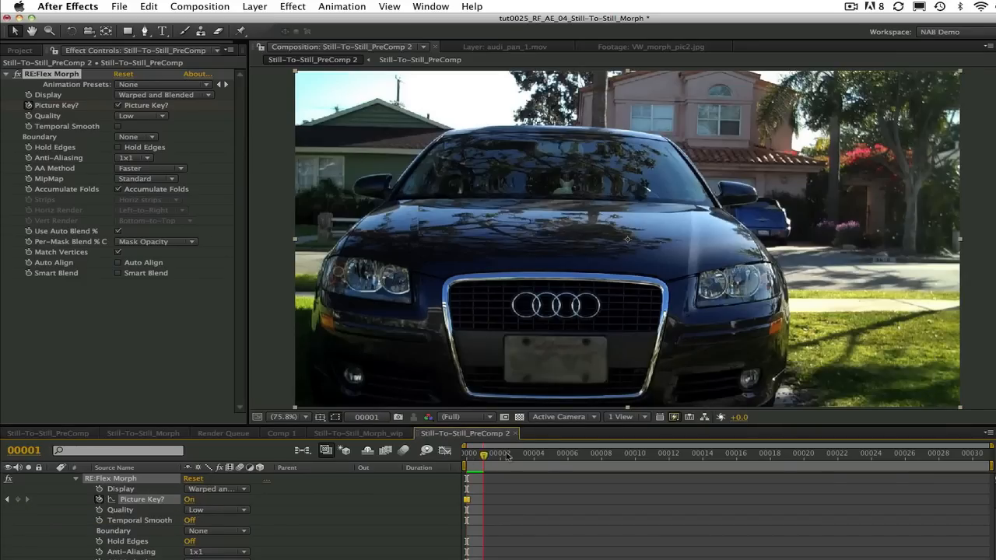
{"action": "left_click", "coordinate": [983, 467]}
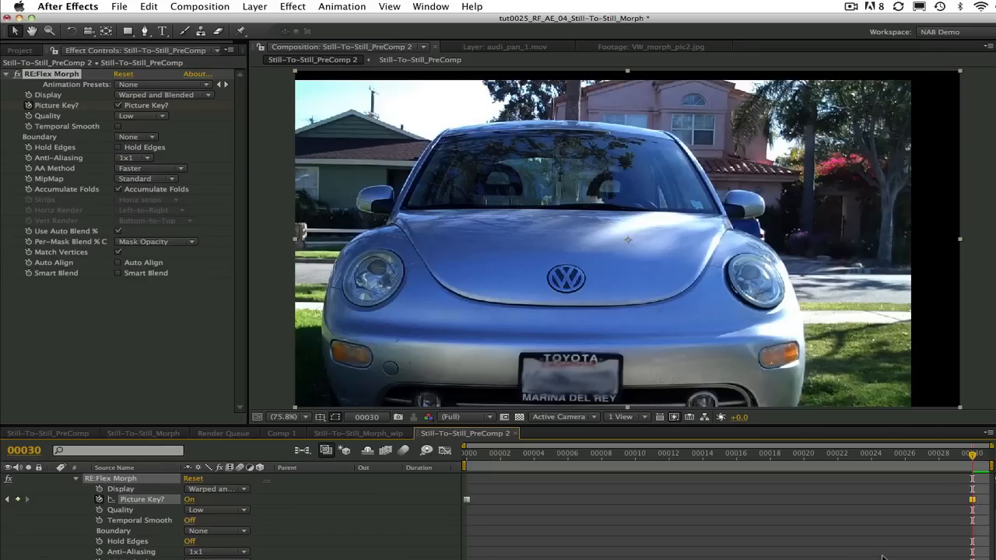
{"action": "left_click", "coordinate": [515, 470]}
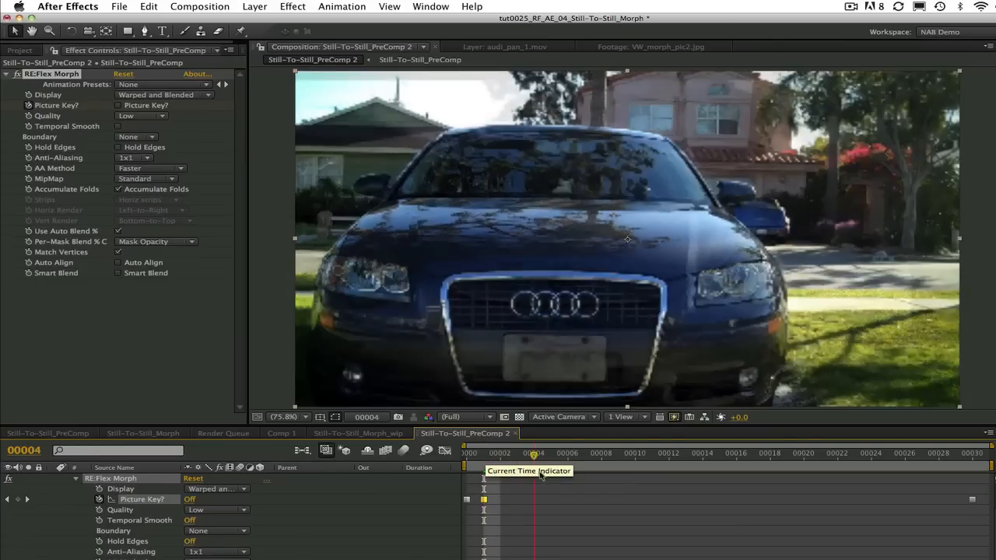
- Scrub through the comp to check the Audi-to-Beetle cross-dissolve early and midway
{"action": "left_click_drag", "start_coordinate": [532, 452], "coordinate": [787, 452]}
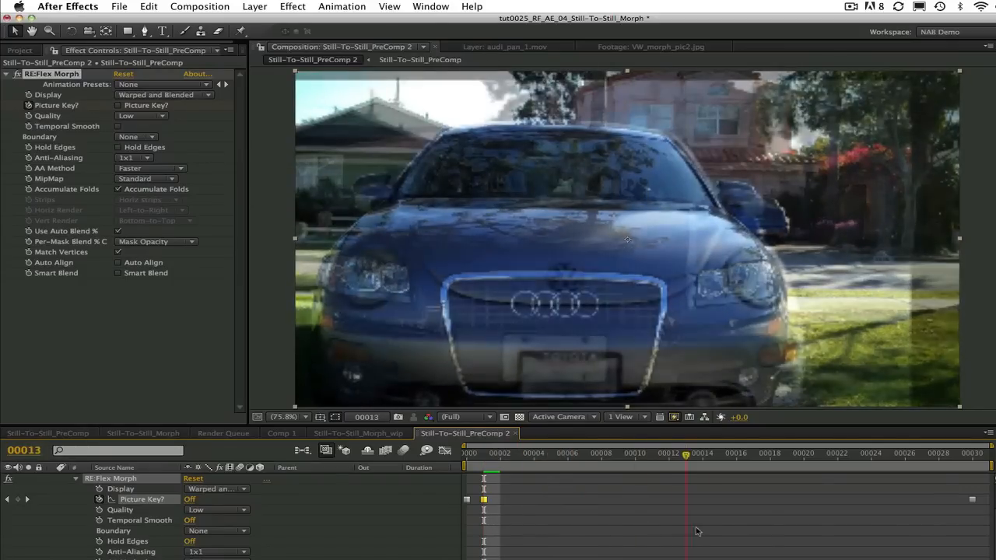
{"action": "left_click_drag", "start_coordinate": [685, 453], "coordinate": [583, 453]}
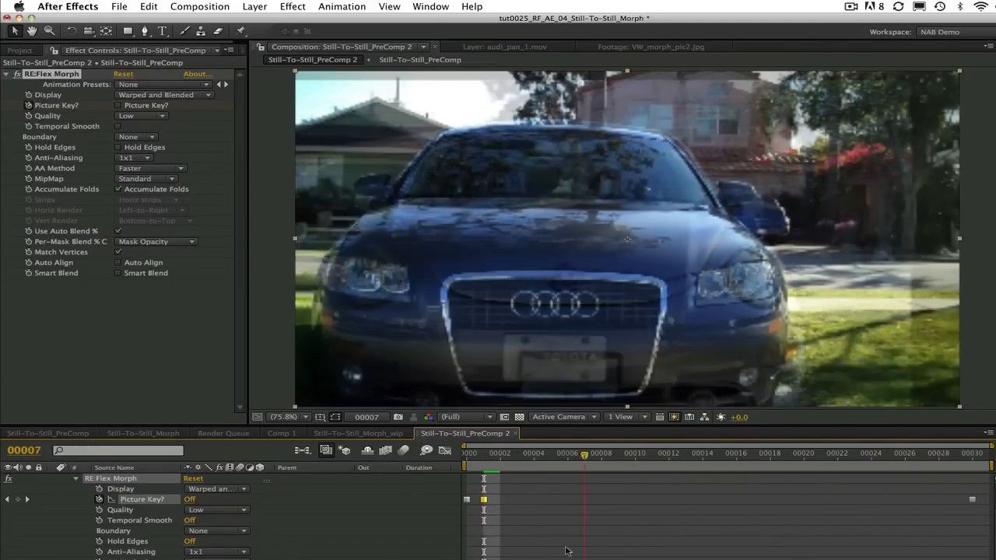
{"action": "left_click", "coordinate": [465, 464]}
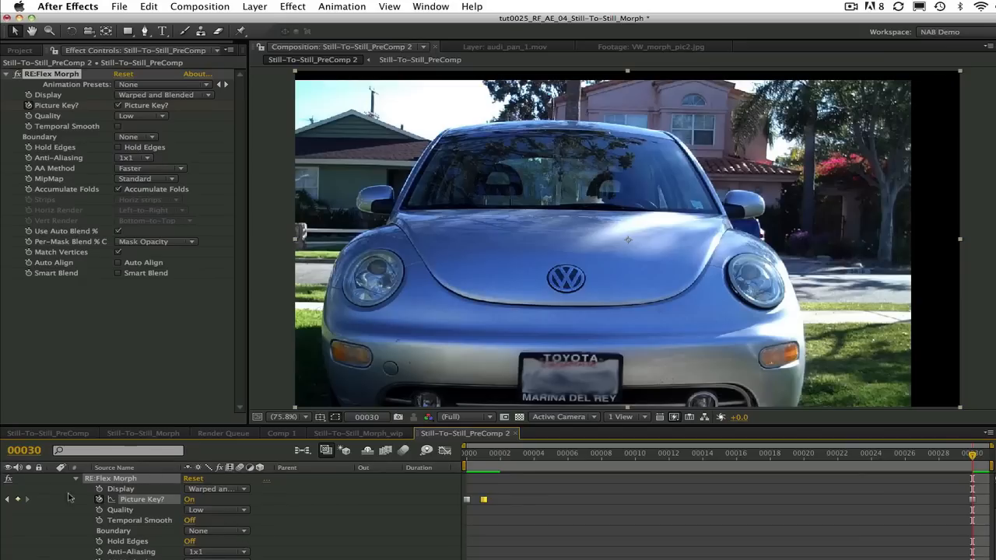
{"action": "mouse_move", "coordinate": [615, 505]}
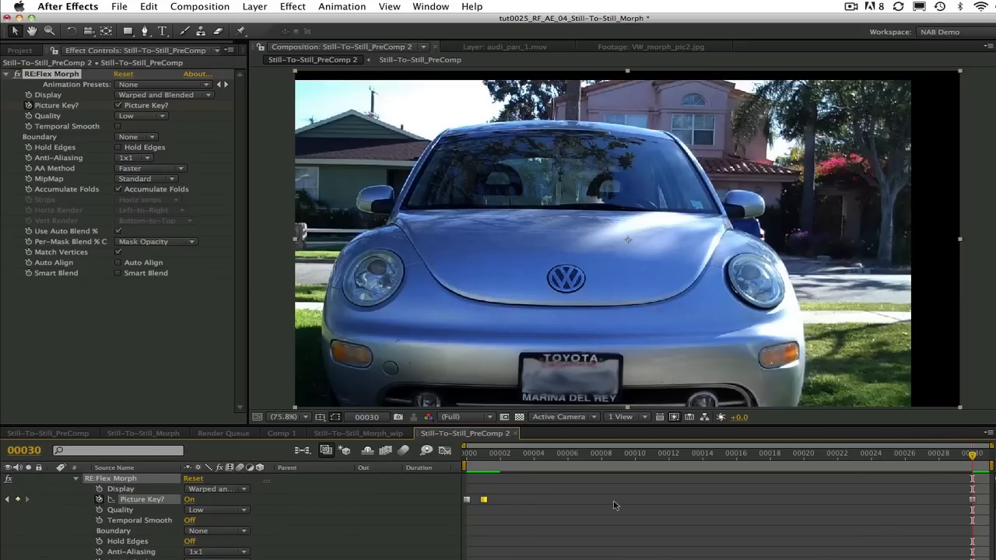
- Return playback to the first frame showing the Audi
{"action": "left_click", "coordinate": [547, 468]}
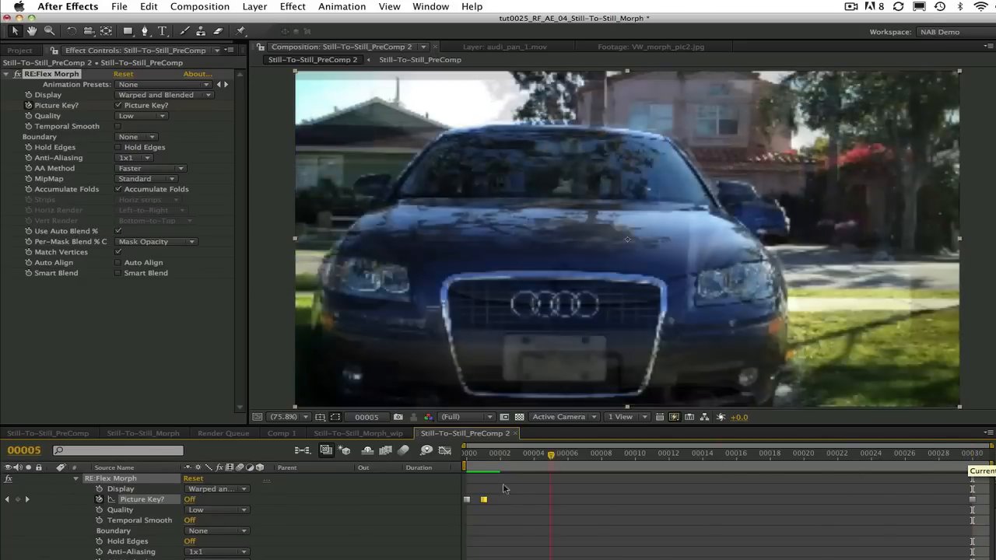
{"action": "left_click", "coordinate": [463, 464]}
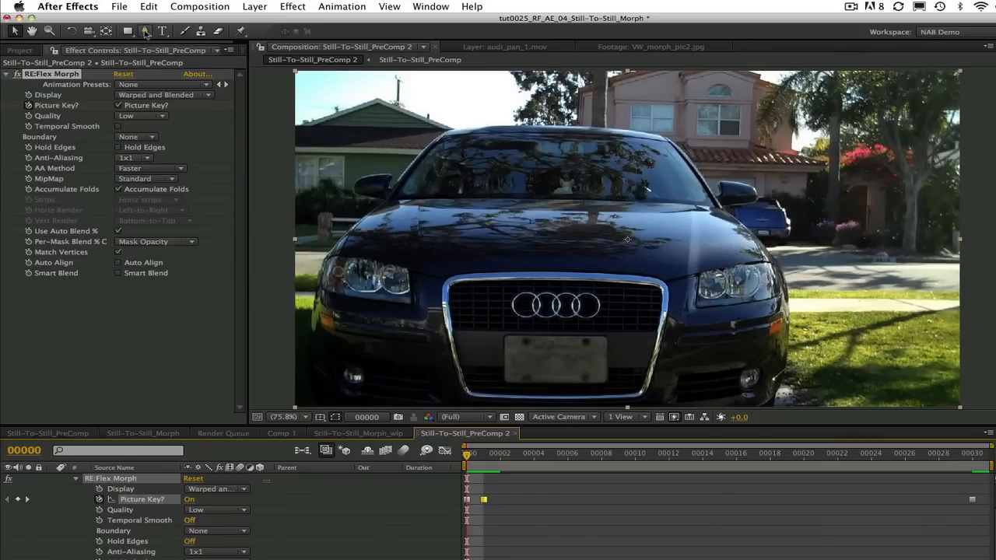
{"action": "left_click", "coordinate": [145, 31]}
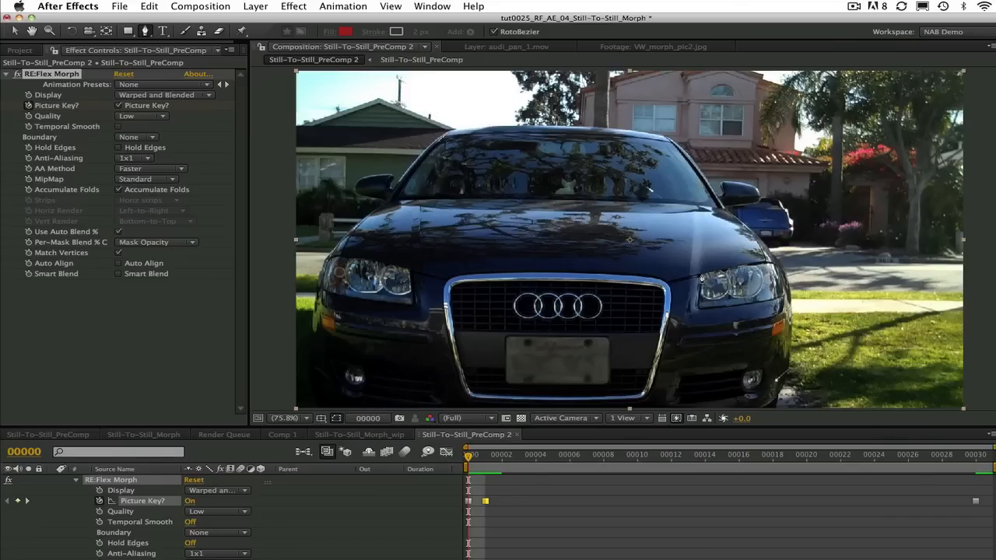
- Draw a closed Pen-tool spline around the Audi's right headlight, set to mode None with its path revealed
{"action": "key", "text": "g"}
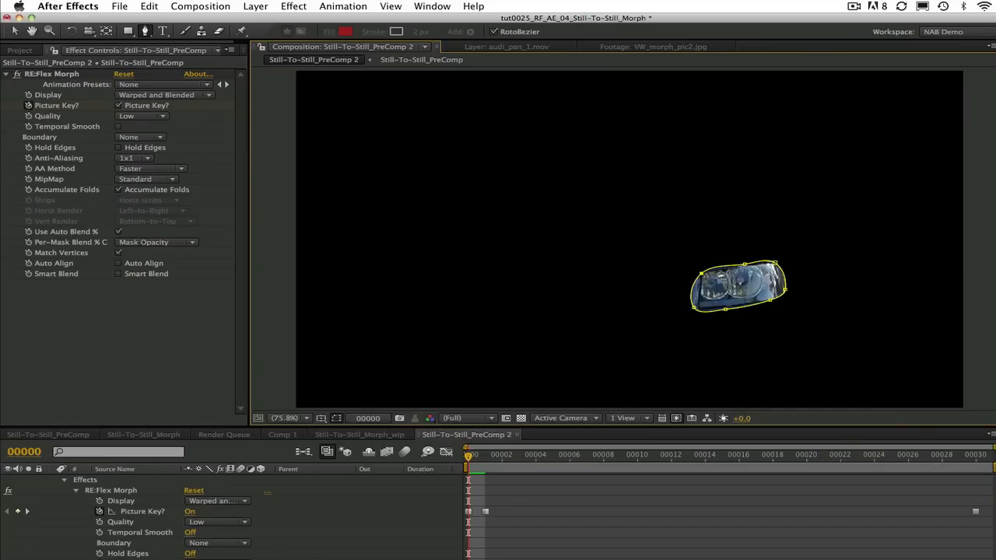
{"action": "mouse_move", "coordinate": [80, 507]}
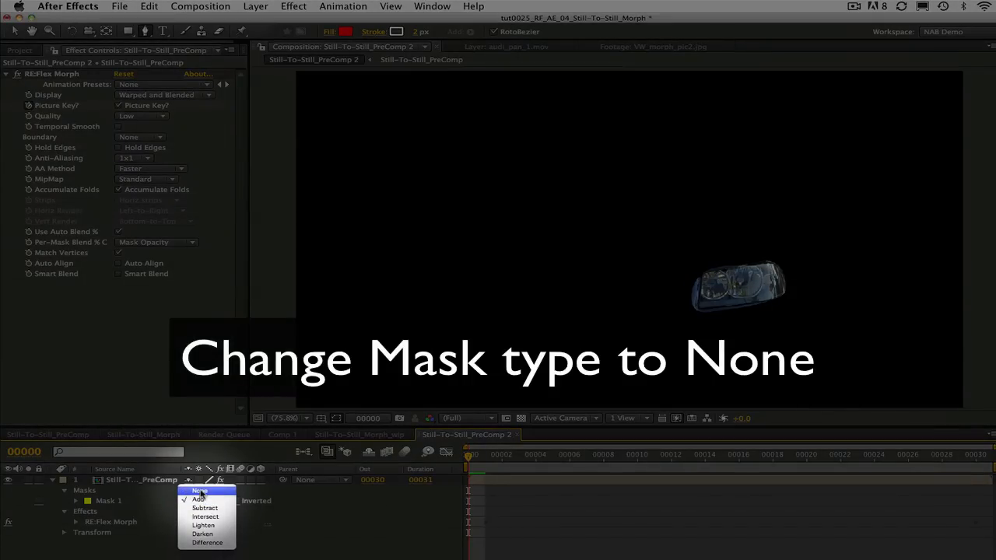
{"action": "left_click", "coordinate": [201, 491]}
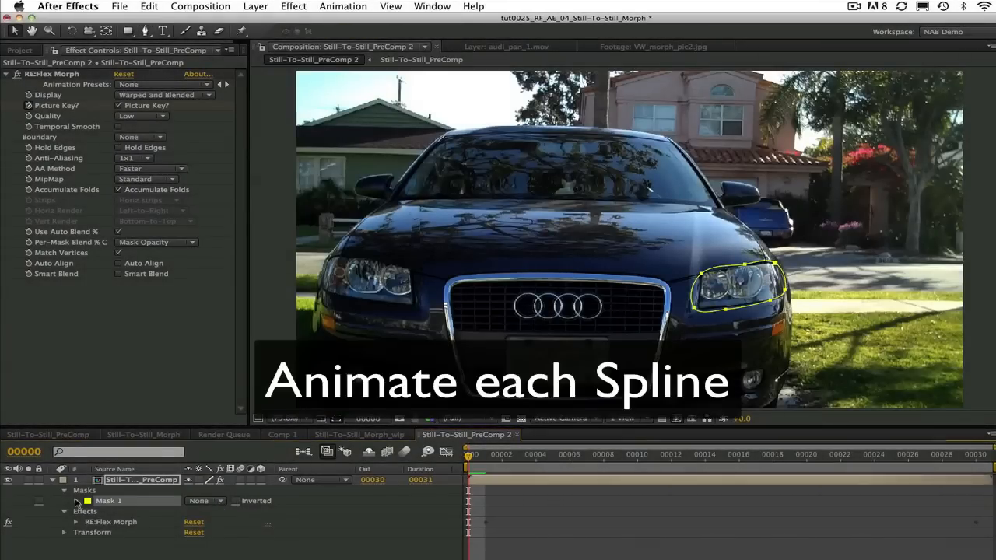
{"action": "left_click", "coordinate": [75, 501]}
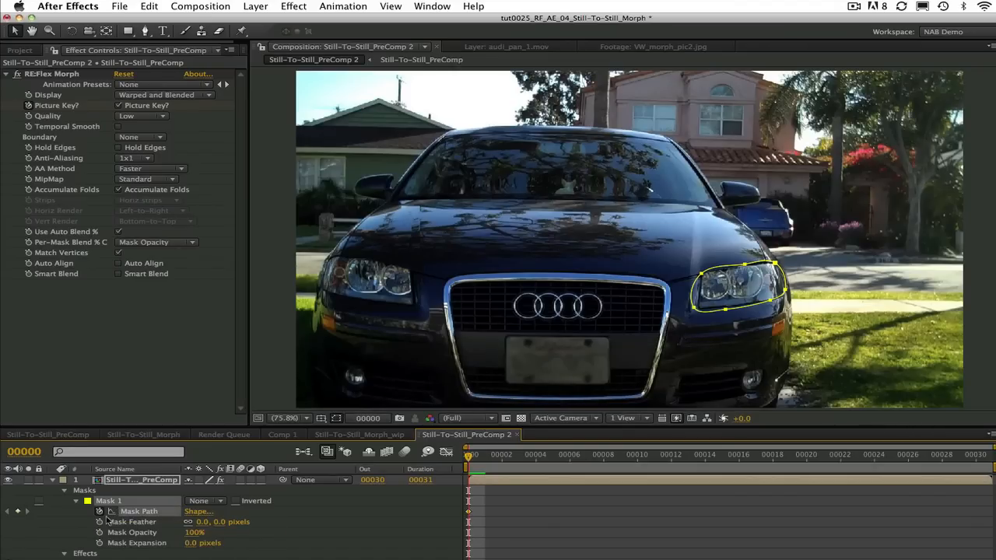
{"action": "mouse_move", "coordinate": [489, 519]}
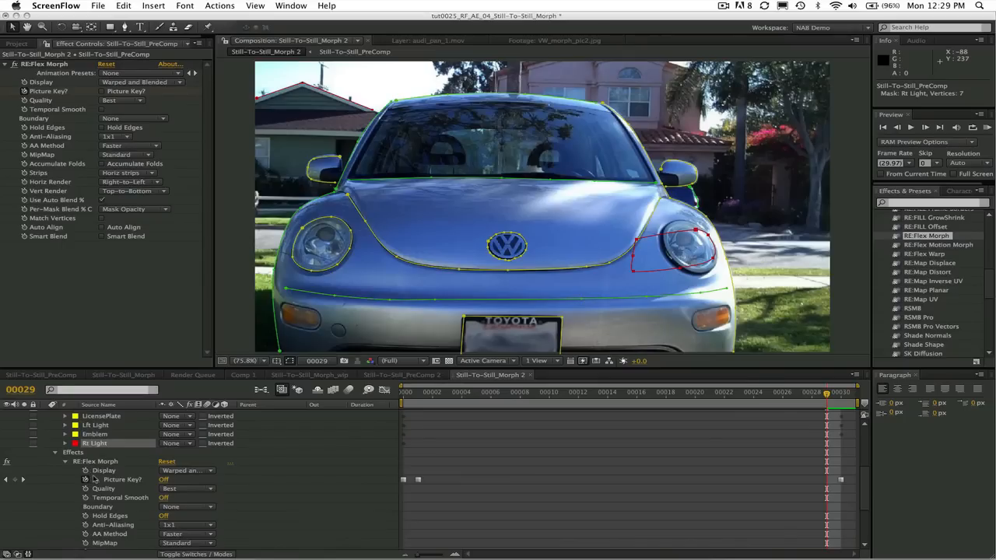
{"action": "mouse_move", "coordinate": [173, 482]}
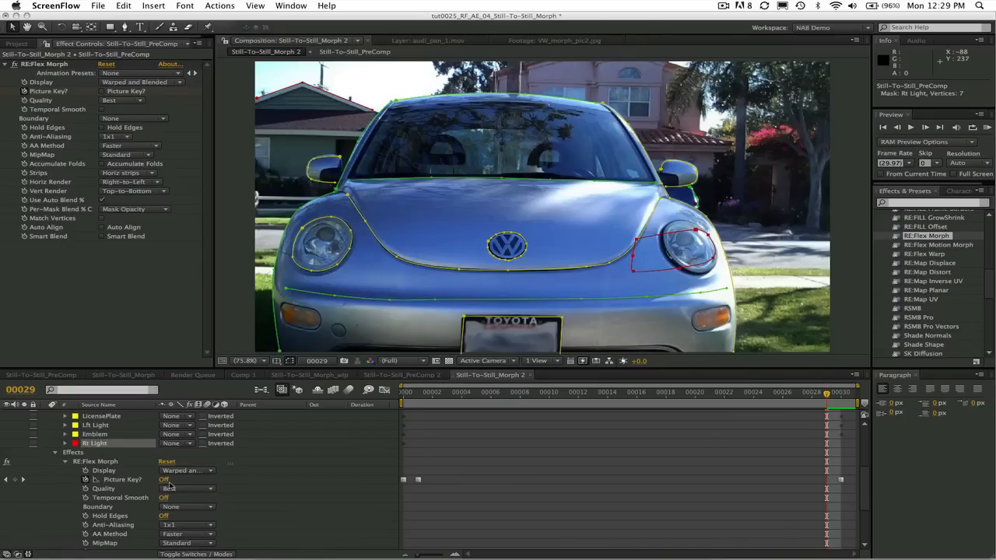
- Scrub from the Audi's first frame to the Beetle's last frame
{"action": "left_click", "coordinate": [178, 489]}
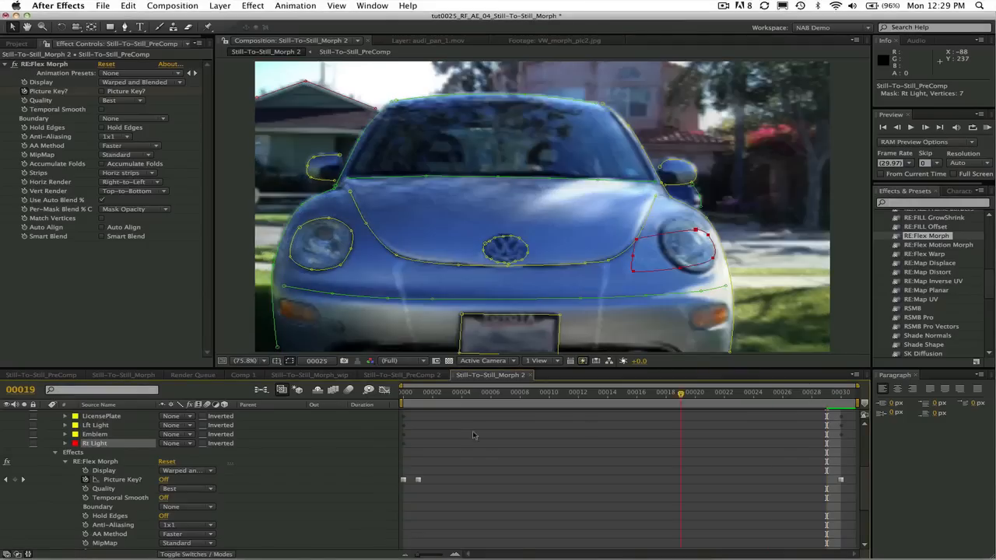
{"action": "left_click_drag", "start_coordinate": [682, 392], "coordinate": [448, 392]}
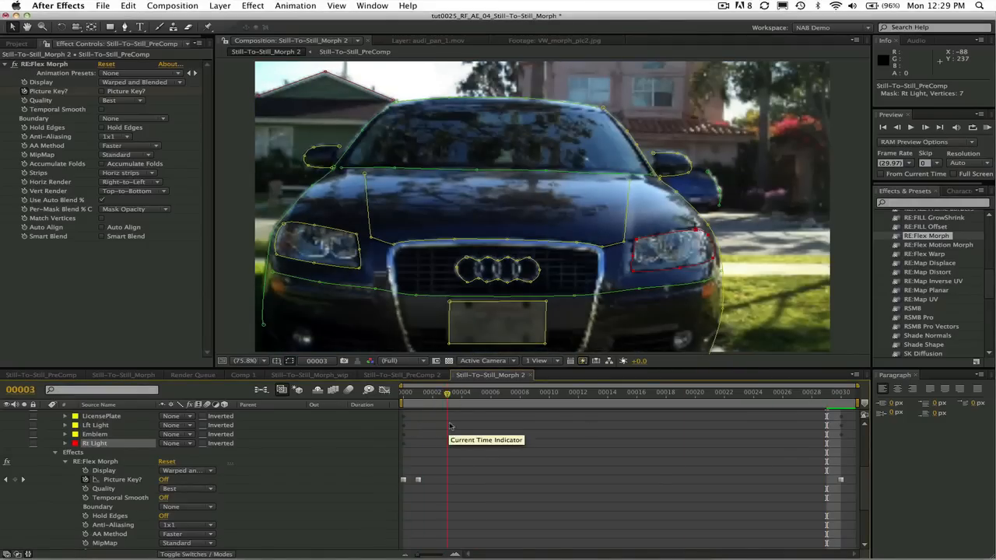
{"action": "left_click_drag", "start_coordinate": [449, 392], "coordinate": [839, 392]}
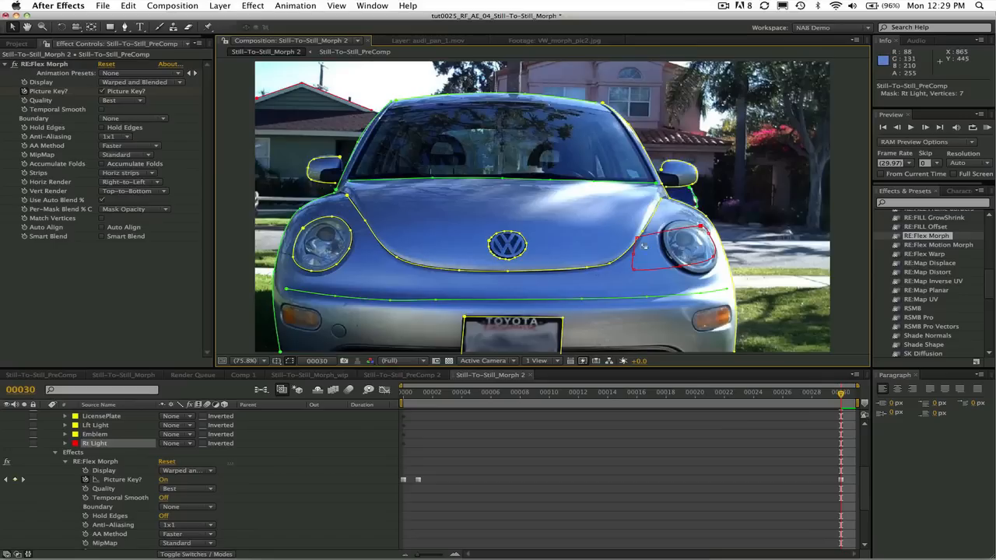
- Reshape the splines onto the Beetle's headlight and hood line, then RAM preview the morph
{"action": "left_click_drag", "start_coordinate": [656, 249], "coordinate": [645, 240]}
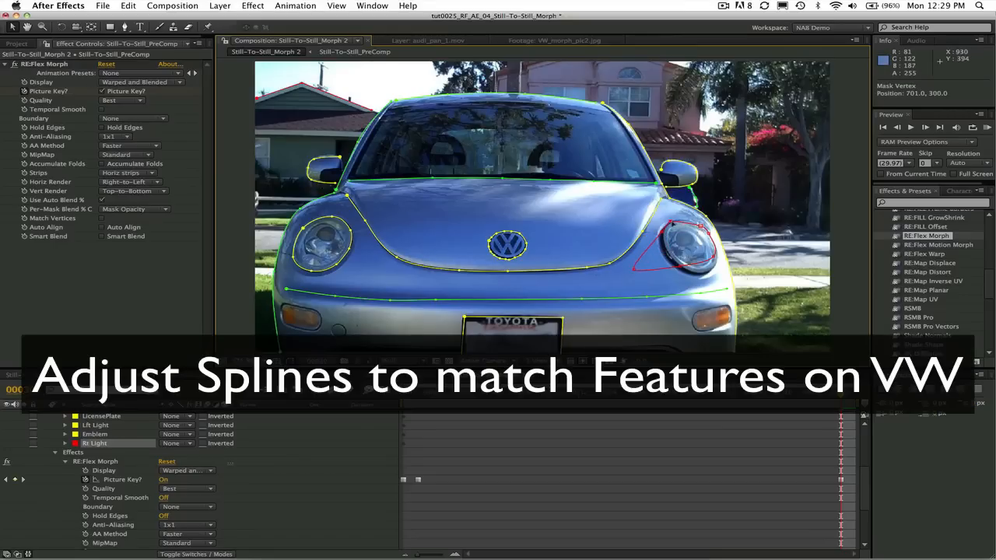
{"action": "left_click_drag", "start_coordinate": [703, 225], "coordinate": [685, 261]}
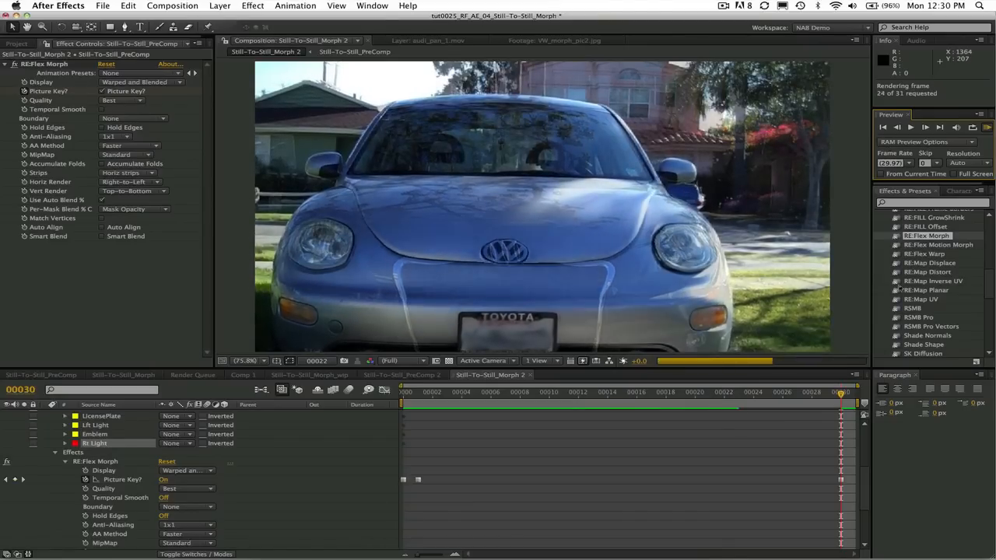
{"action": "left_click", "coordinate": [919, 126]}
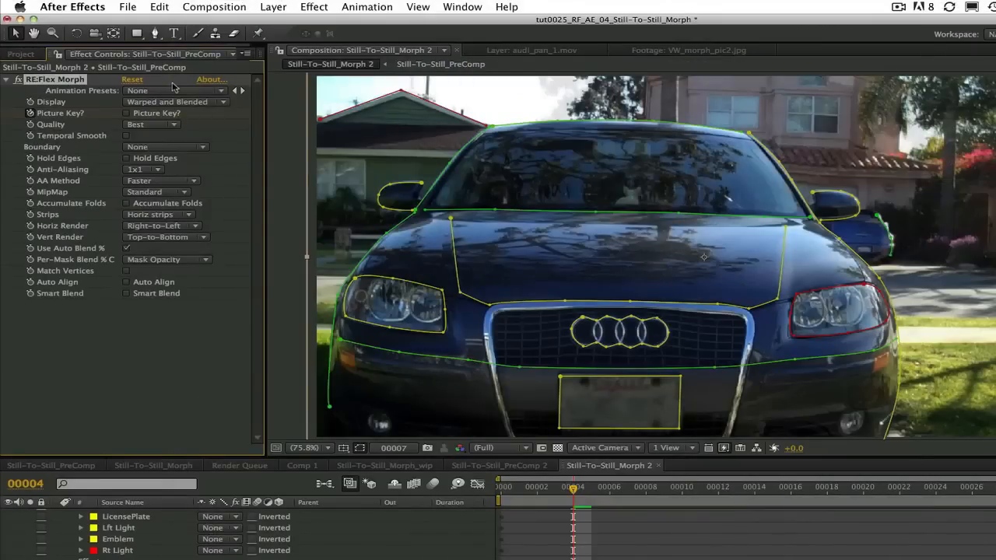
- Set Display to Warped "To" and scrub through the warped Beetle frames
{"action": "left_click", "coordinate": [163, 103]}
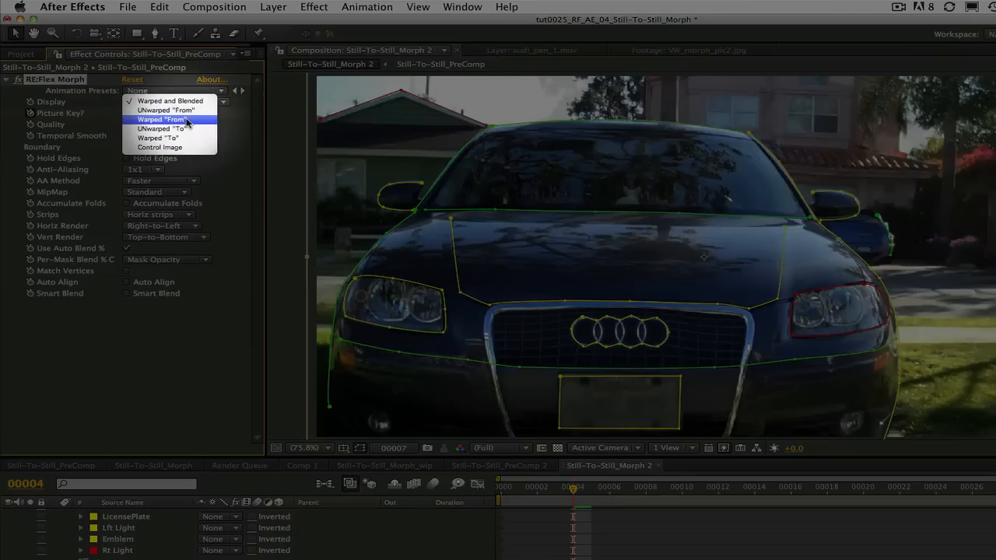
{"action": "mouse_move", "coordinate": [185, 137]}
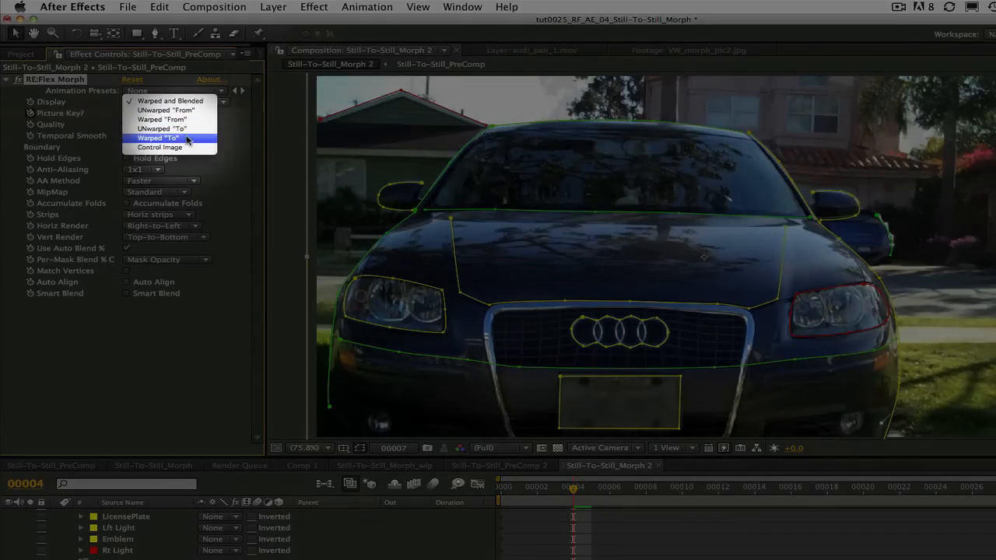
{"action": "left_click", "coordinate": [159, 137]}
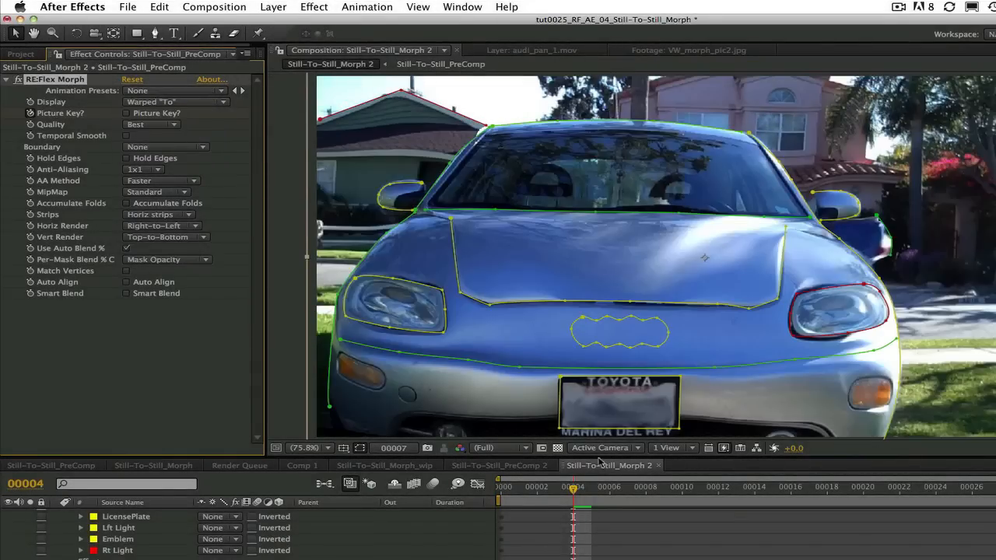
{"action": "left_click", "coordinate": [753, 509]}
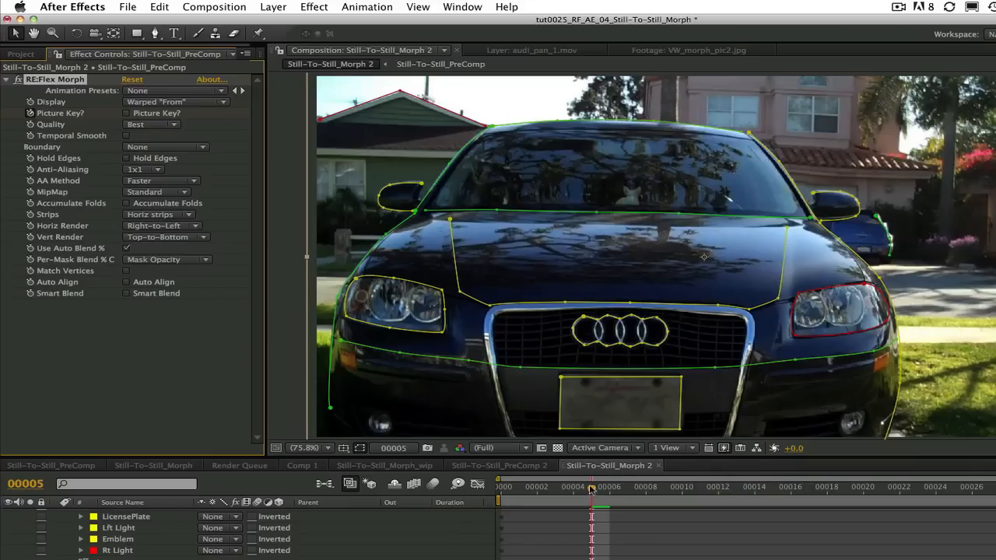
{"action": "left_click_drag", "start_coordinate": [592, 485], "coordinate": [770, 486]}
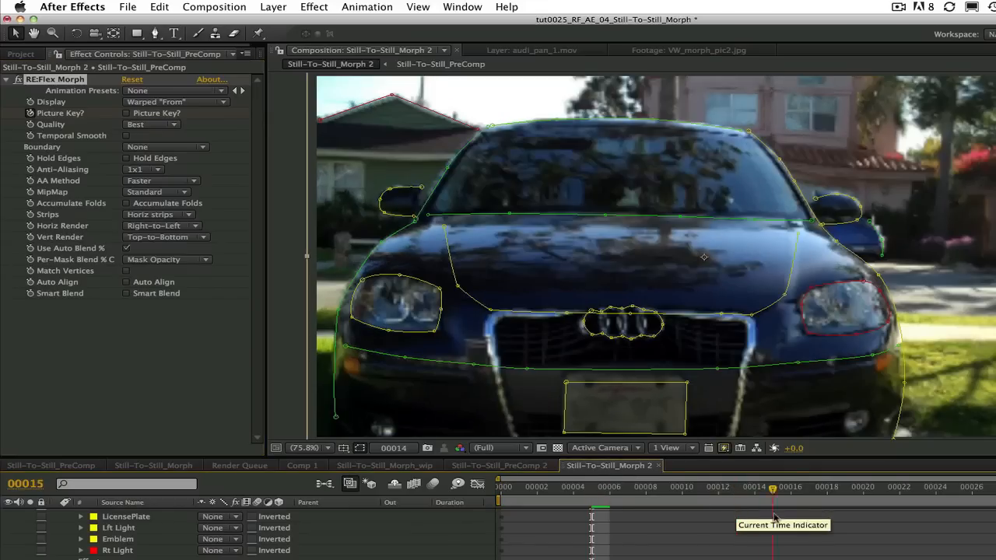
{"action": "left_click_drag", "start_coordinate": [772, 485], "coordinate": [827, 485]}
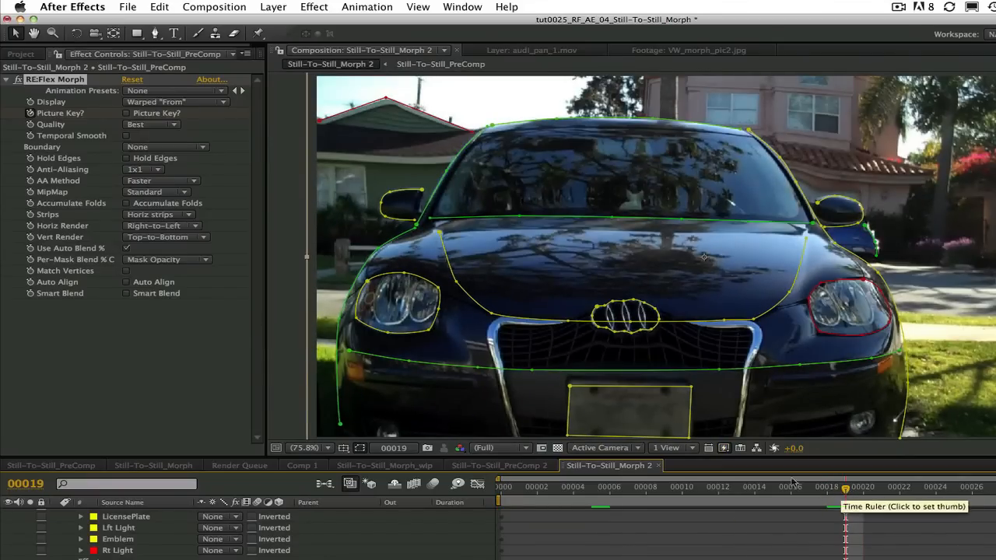
- Check Unwarped "To", switch back to Warped and Blended and play the finished morph
{"action": "left_click", "coordinate": [164, 101]}
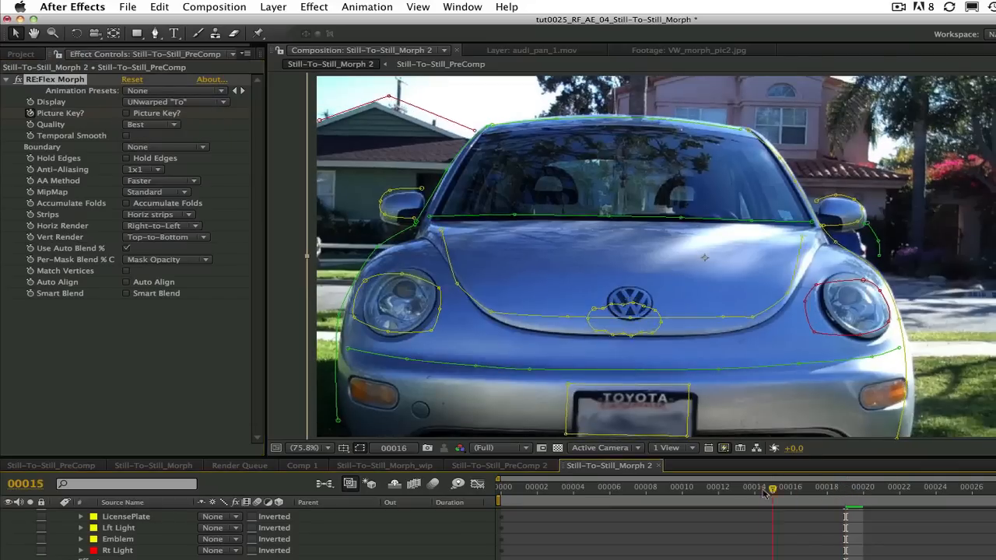
{"action": "left_click_drag", "start_coordinate": [770, 486], "coordinate": [717, 485]}
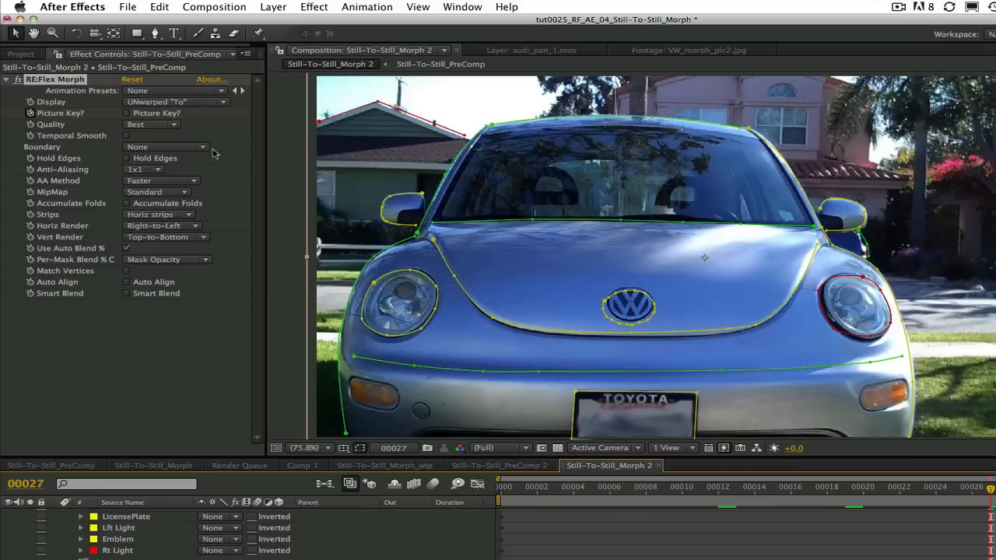
{"action": "left_click", "coordinate": [174, 101]}
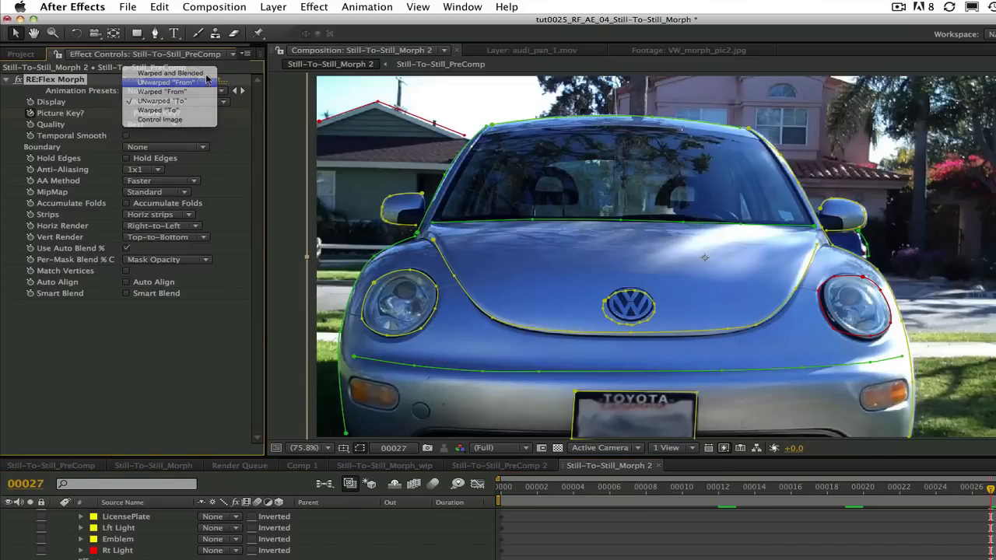
{"action": "left_click", "coordinate": [163, 82]}
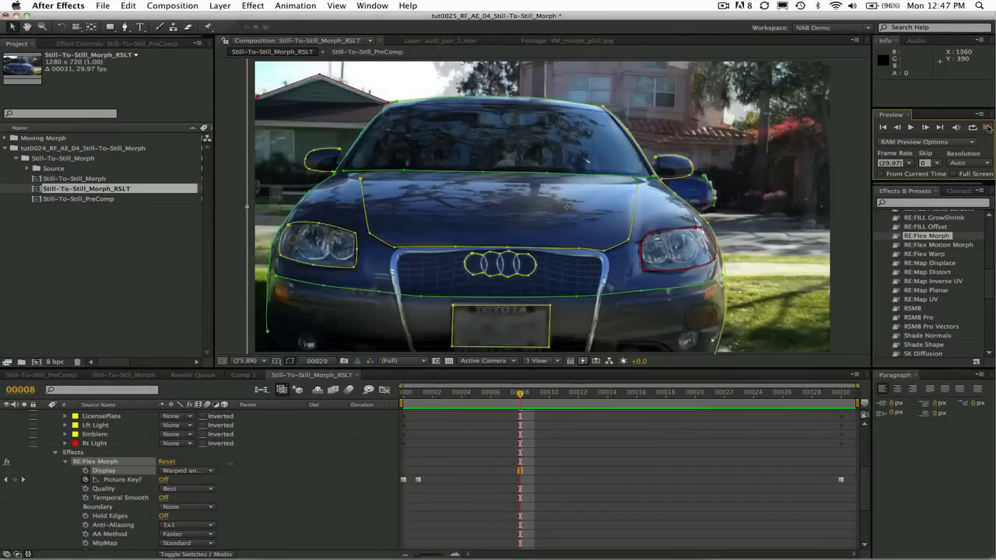
{"action": "left_click", "coordinate": [908, 128]}
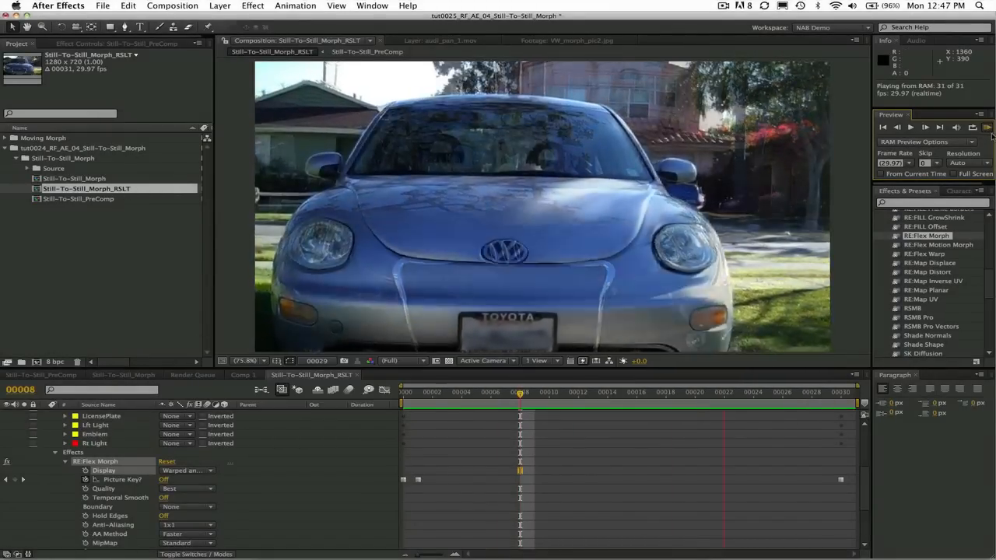